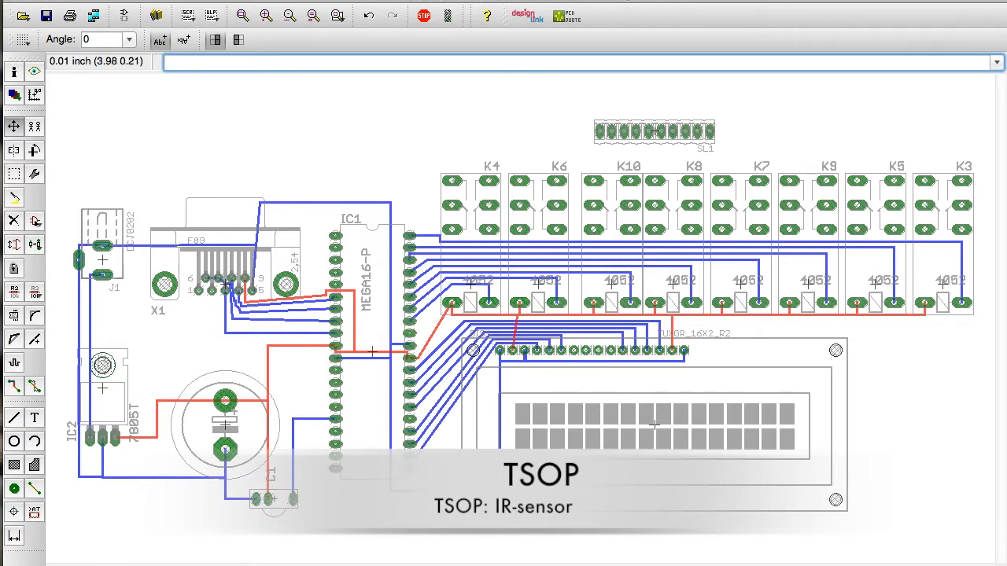
mouse_move(129, 38)
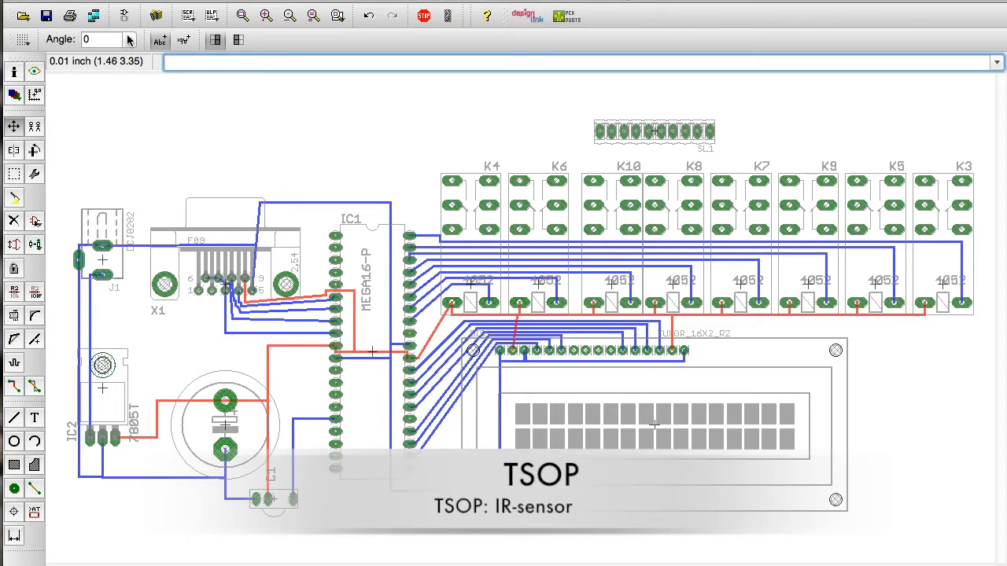
mouse_move(166, 119)
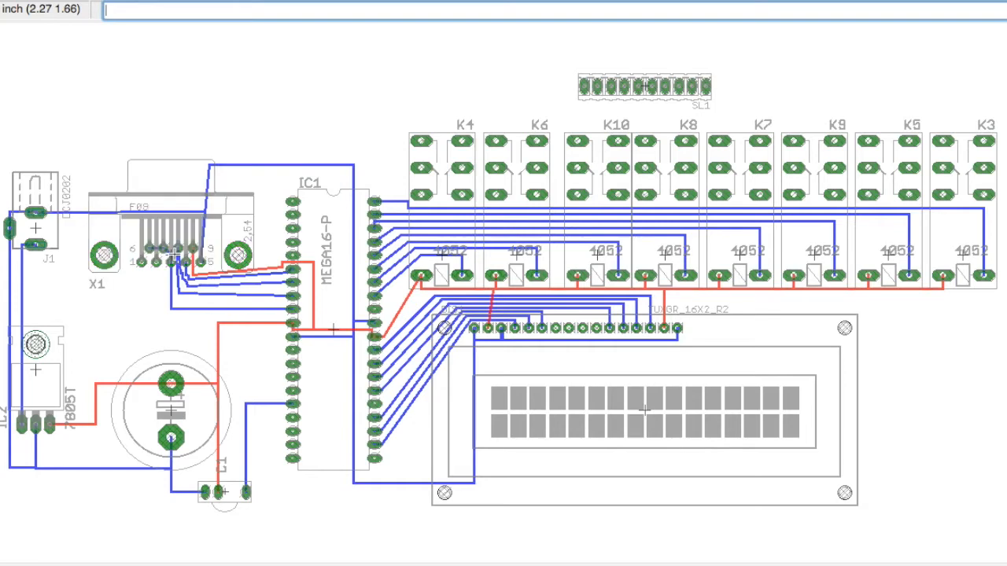
mouse_move(109, 404)
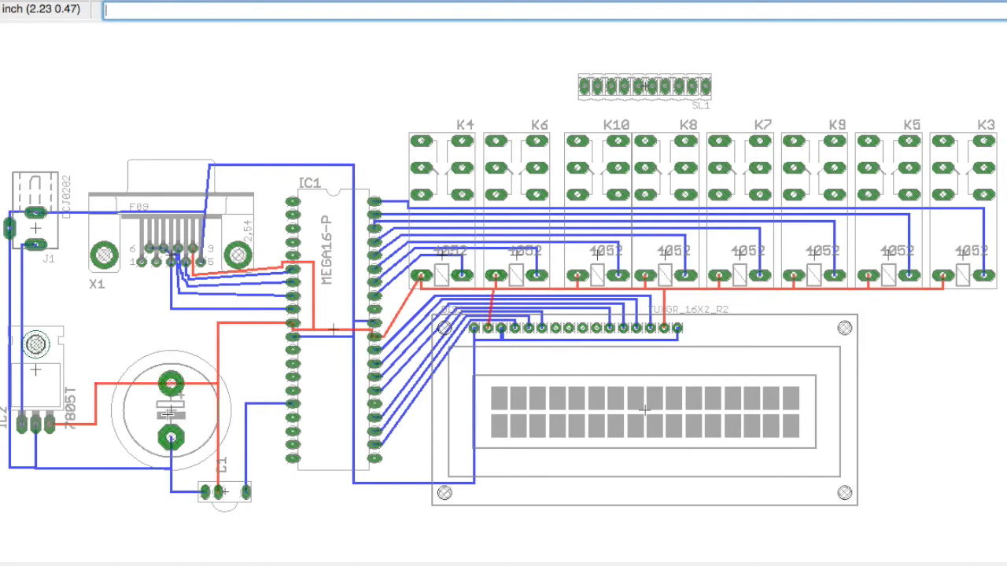
mouse_move(641, 407)
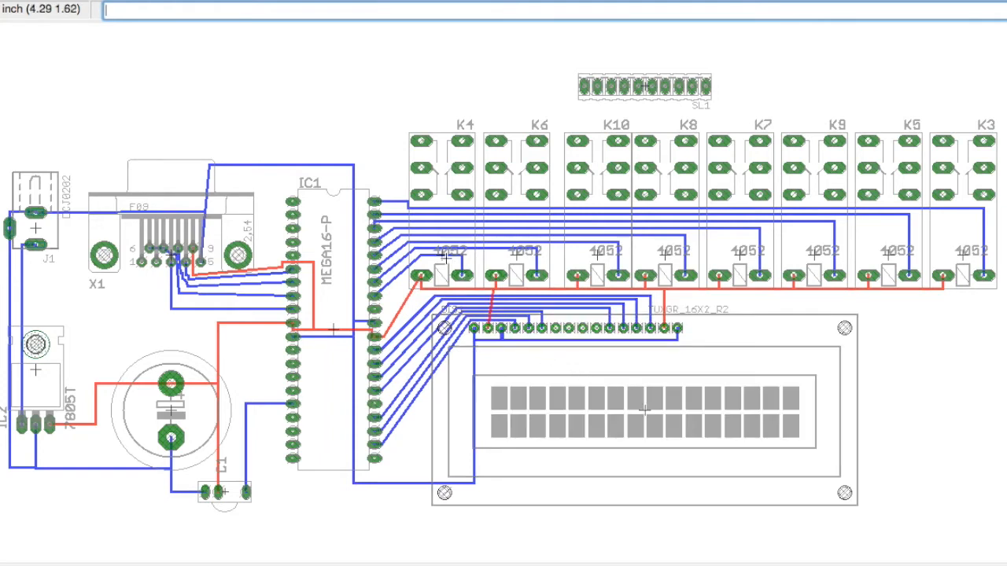
mouse_move(450, 260)
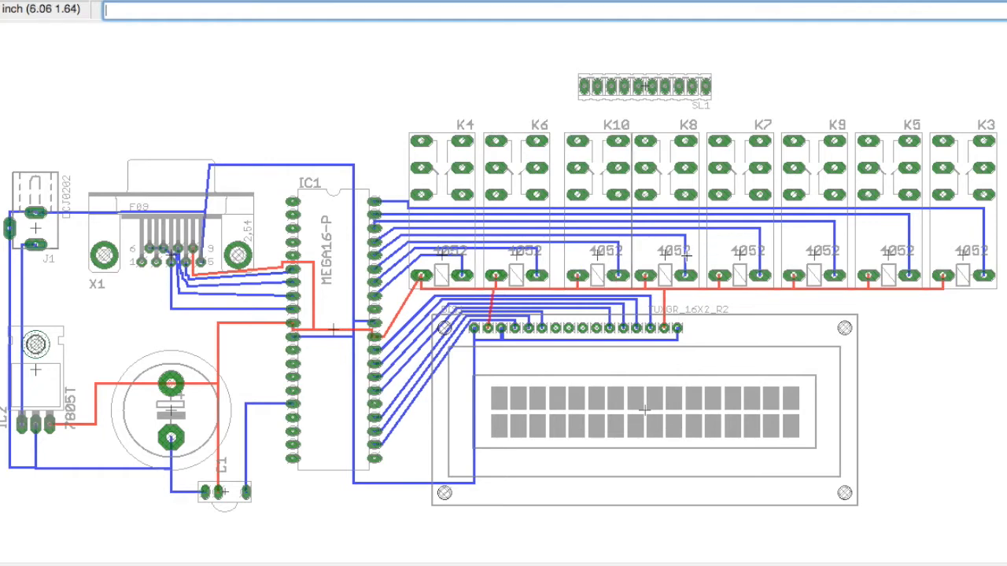
mouse_move(675, 255)
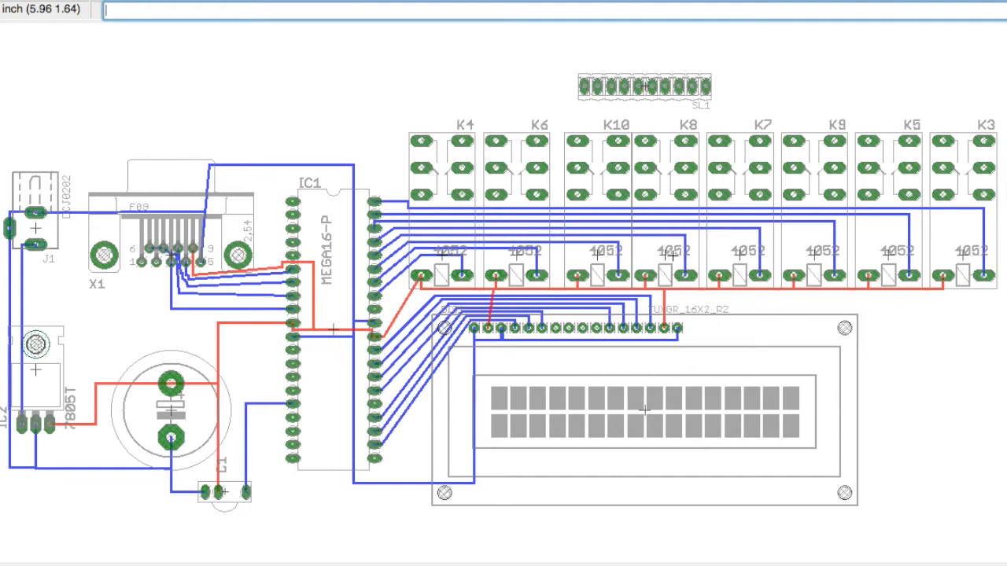
mouse_move(551, 267)
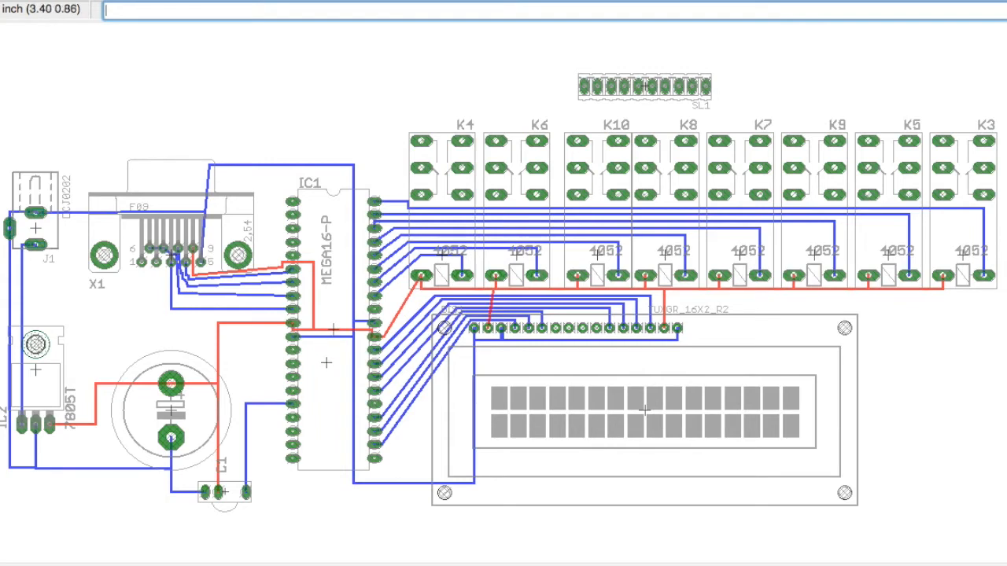
mouse_move(17, 211)
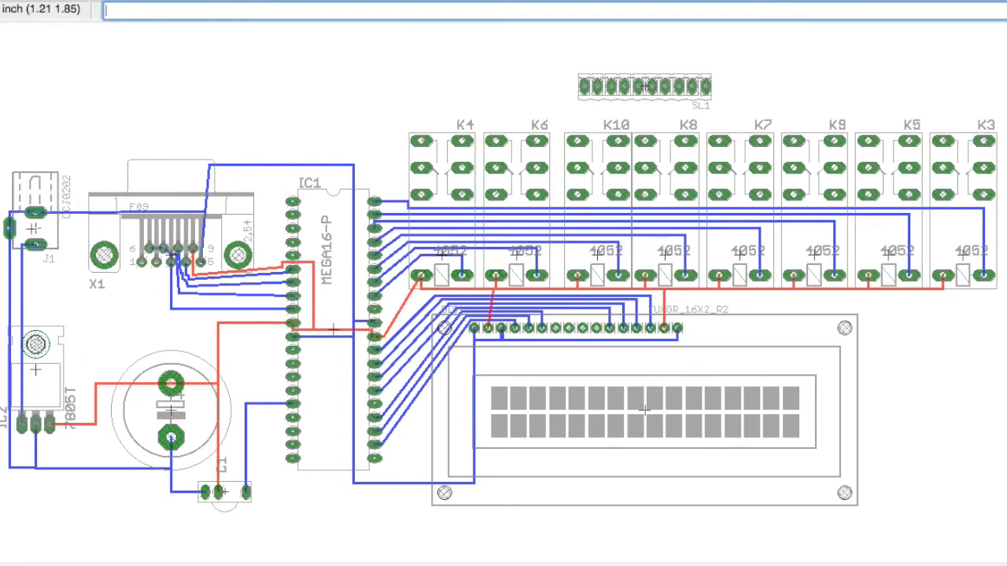
mouse_move(327, 355)
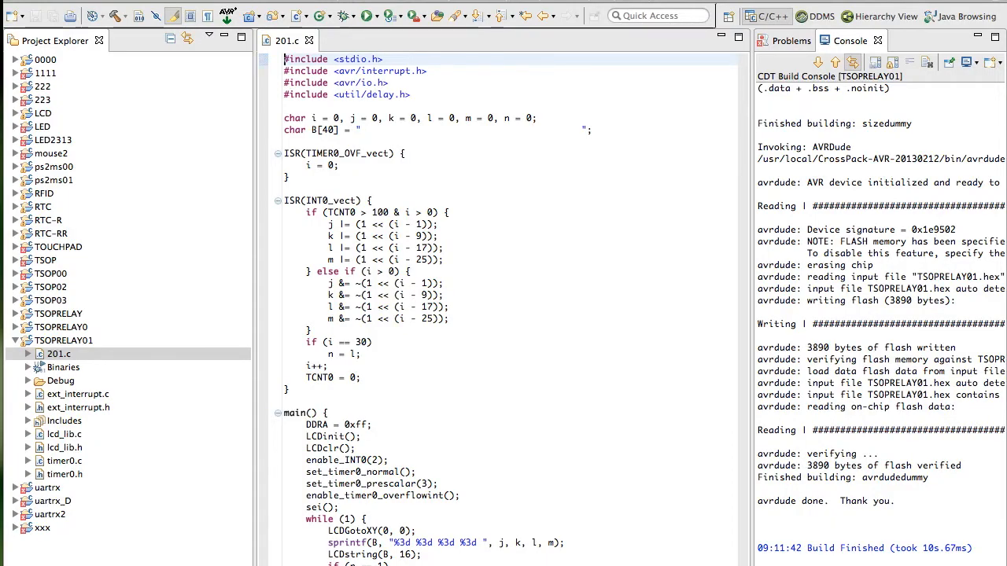
left_click_drag(283, 58, 283, 105)
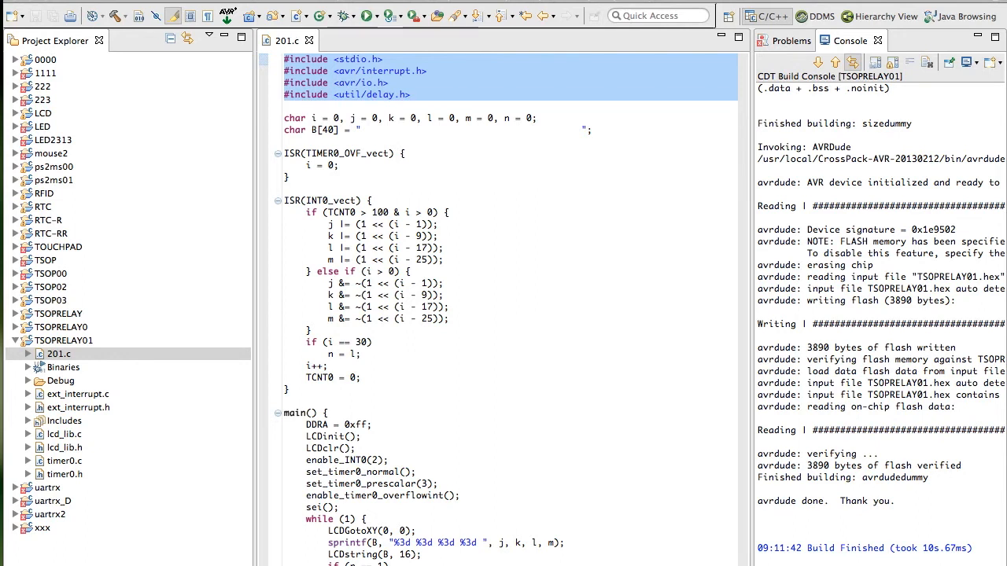
left_click(284, 118)
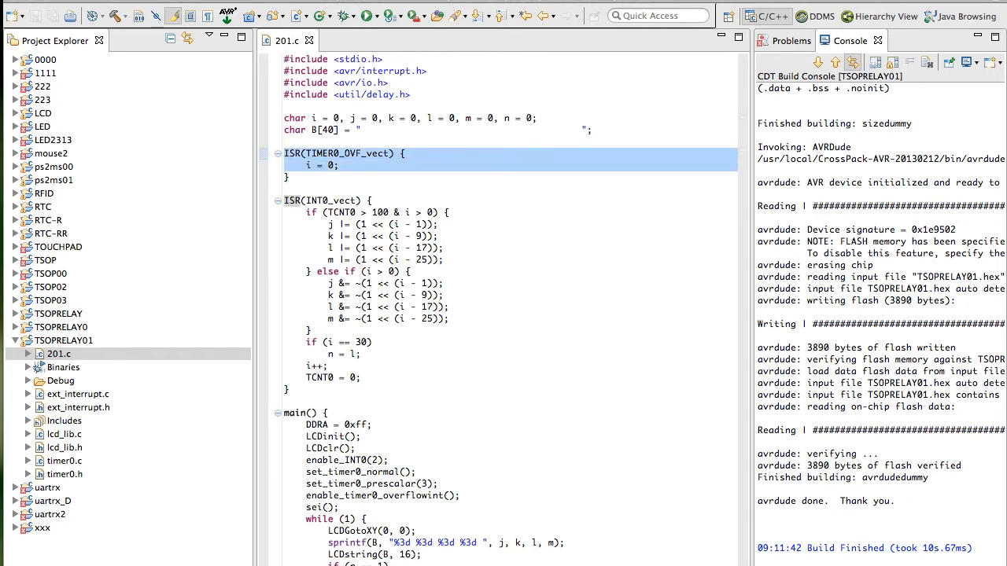
left_click(286, 177)
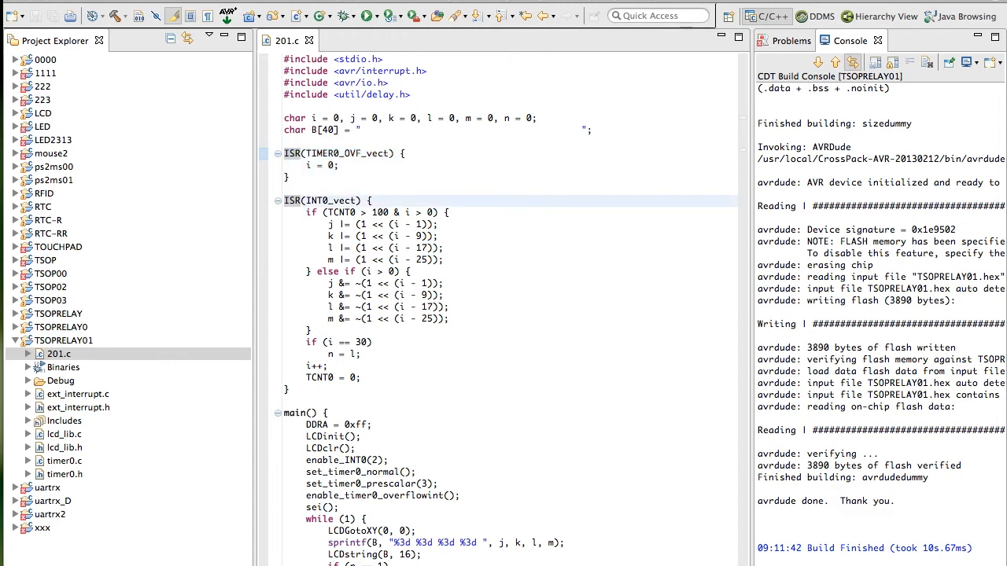
- Select code in the INT0_vect handler of 201.c, then scroll down to main()'s relay-toggling loop
left_click(315, 213)
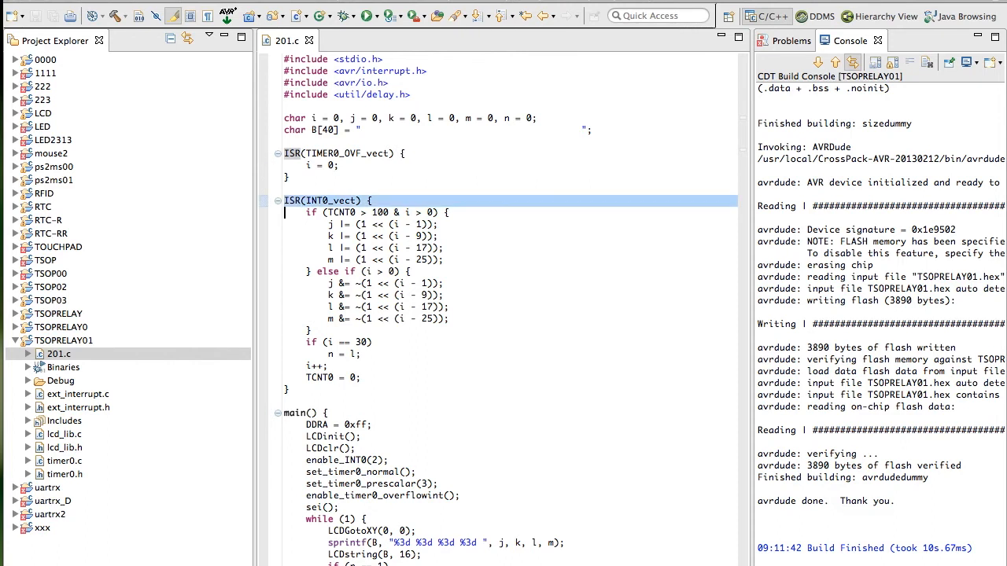
left_click_drag(305, 212, 440, 236)
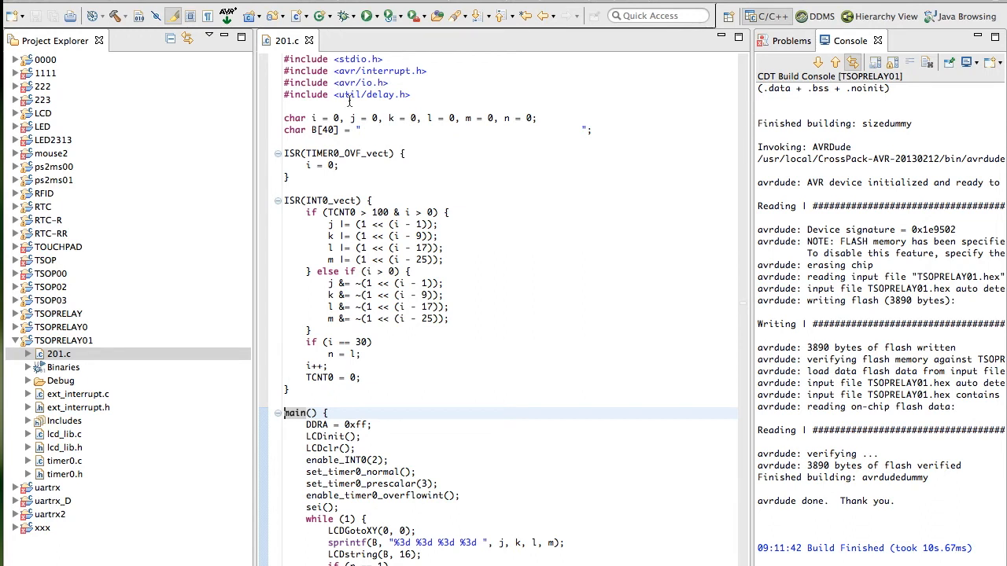
scroll("down", 3)
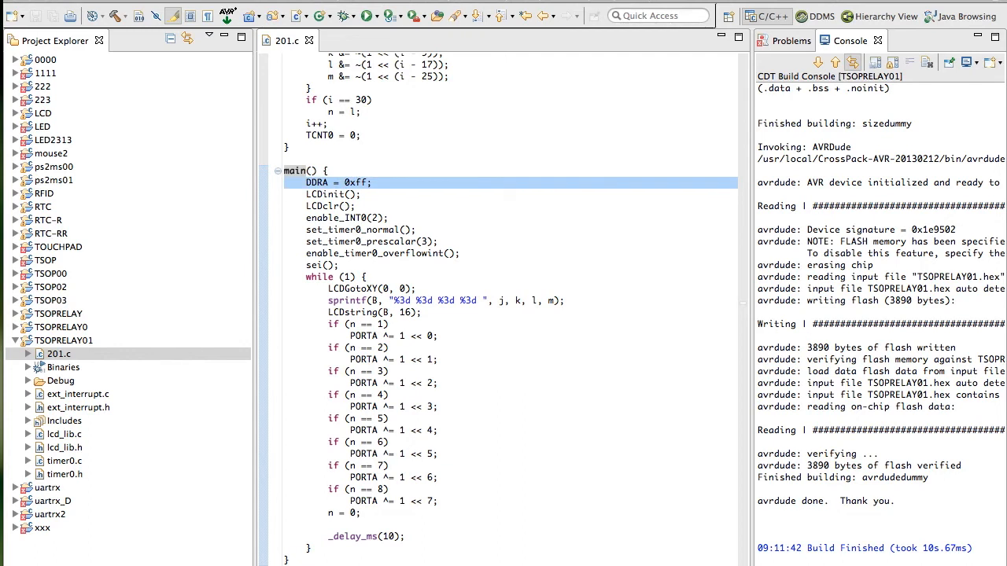
left_click(333, 195)
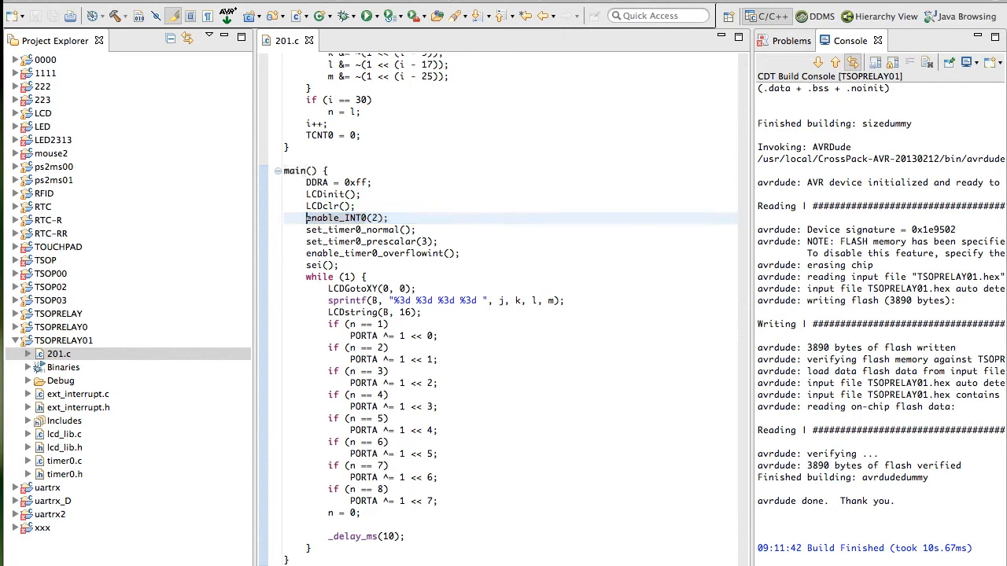
left_click(360, 230)
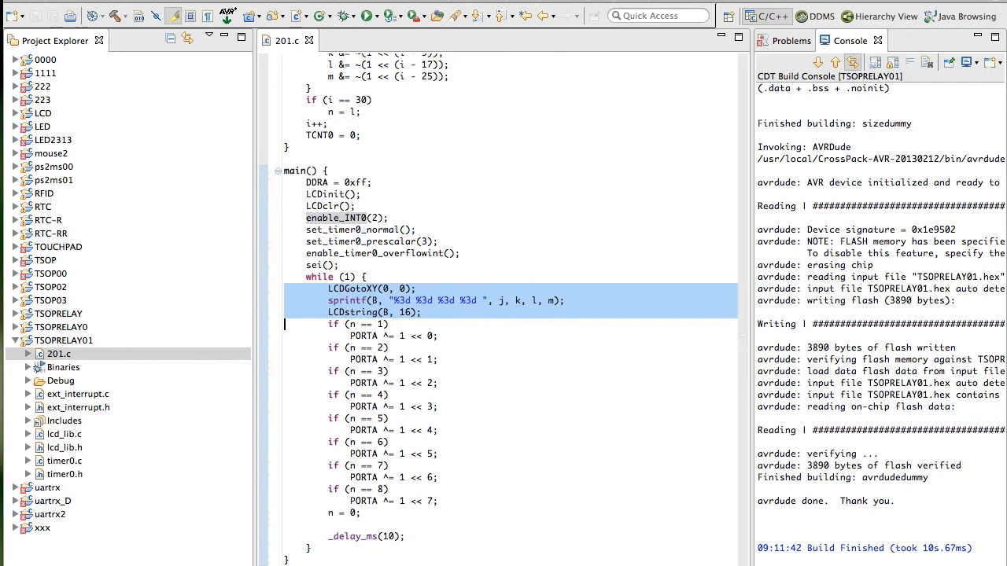
left_click(354, 324)
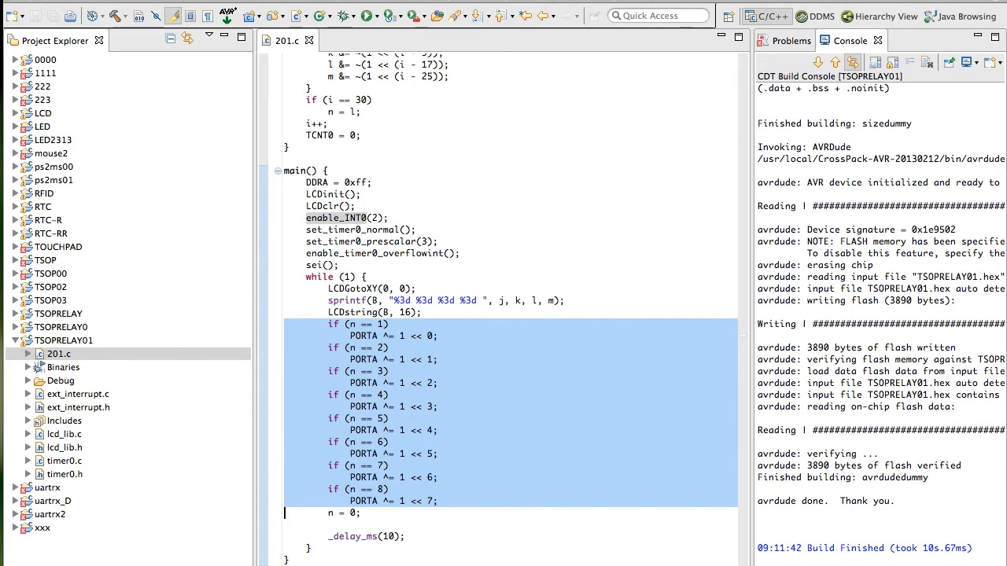
left_click(408, 384)
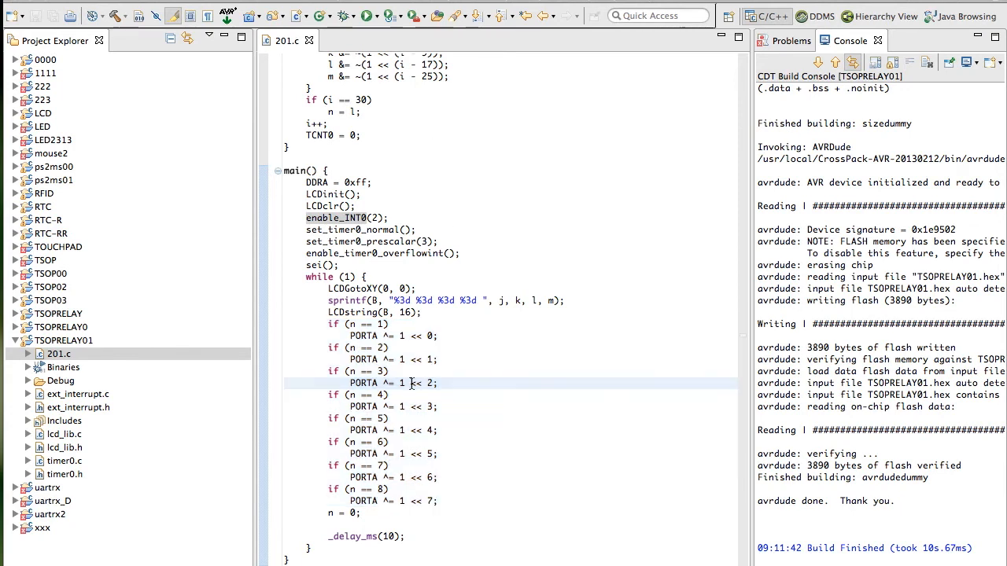